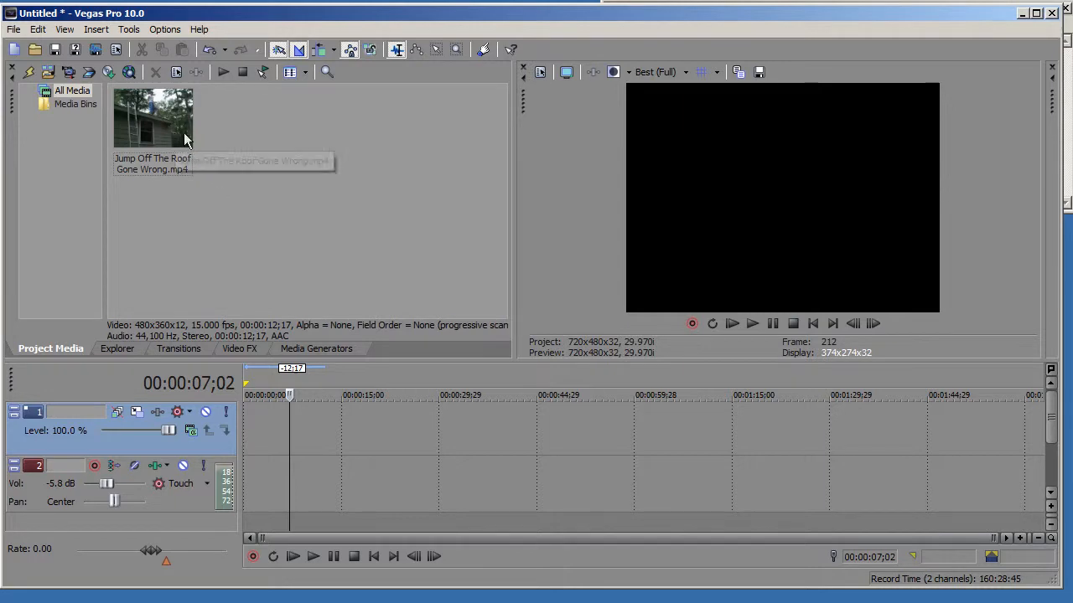
# Place the Jump Off The Roof clip from Project Media at the timeline start
pyautogui.moveTo(153, 117); pyautogui.dragTo(289, 433)
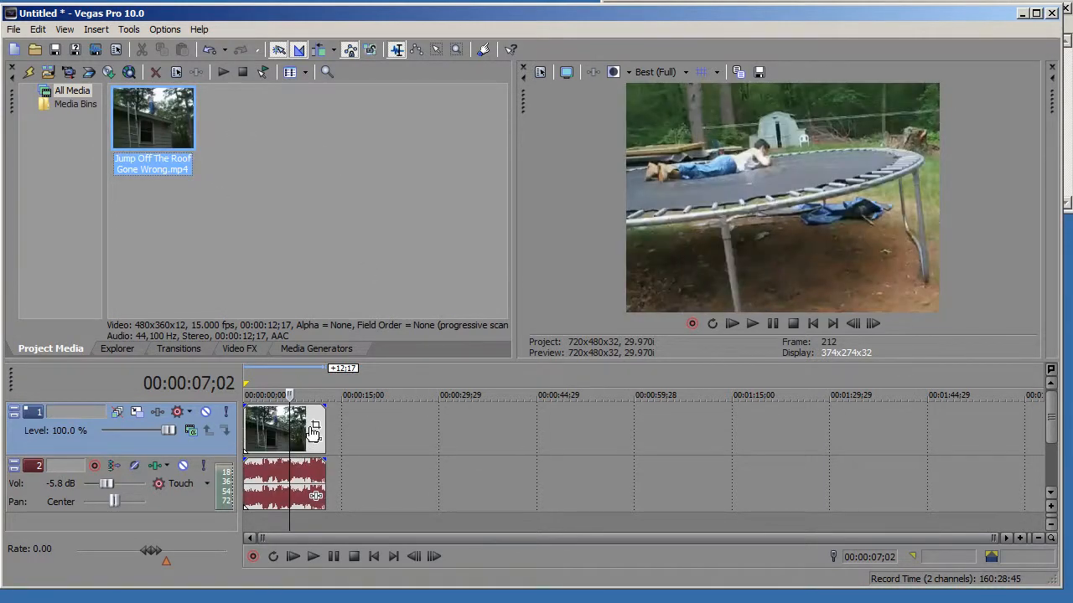
pyautogui.click(315, 557)
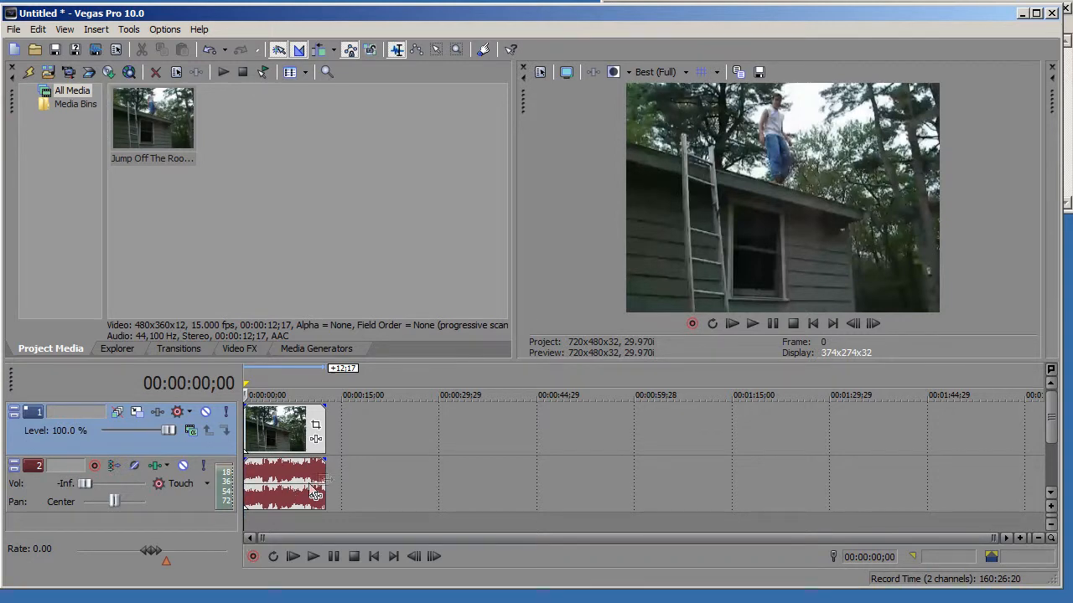
pyautogui.moveTo(271, 443)
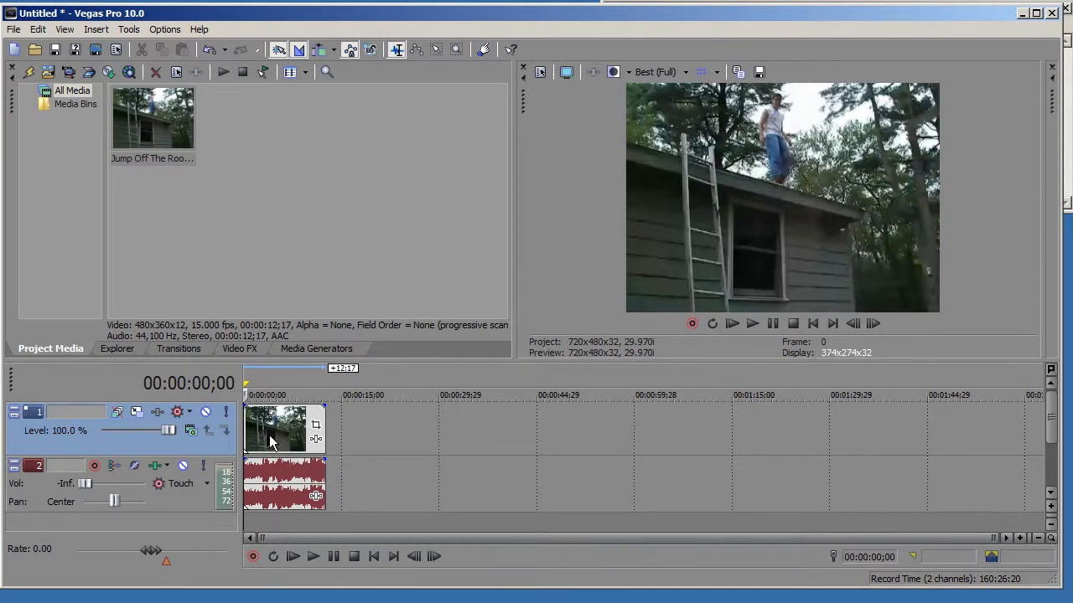
# Apply Reverse to the roof-jump video event and its audio event from their context menus
pyautogui.rightClick(272, 427)
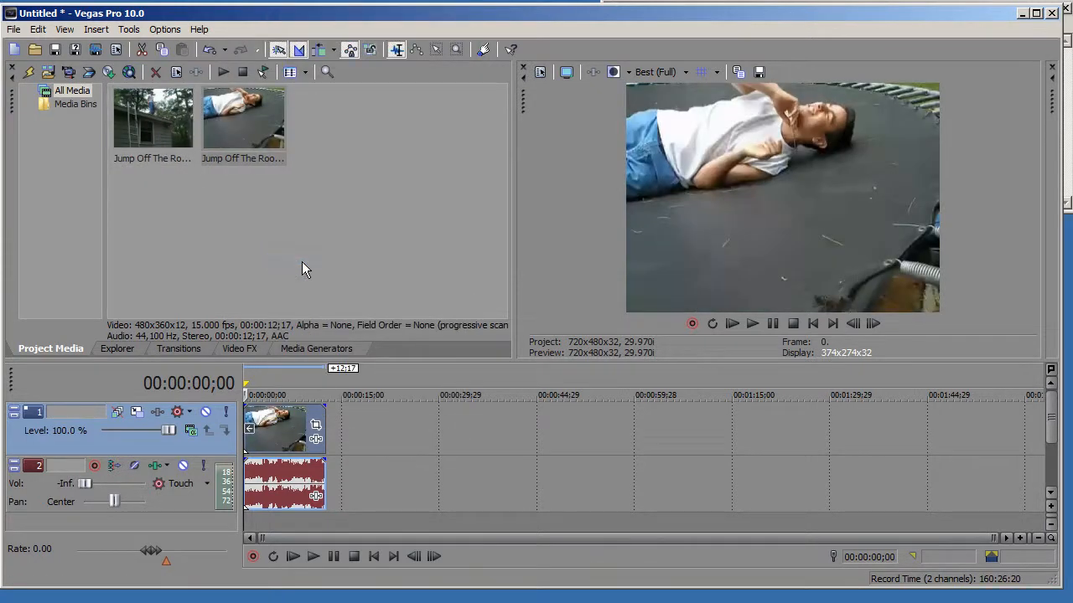
pyautogui.moveTo(268, 432)
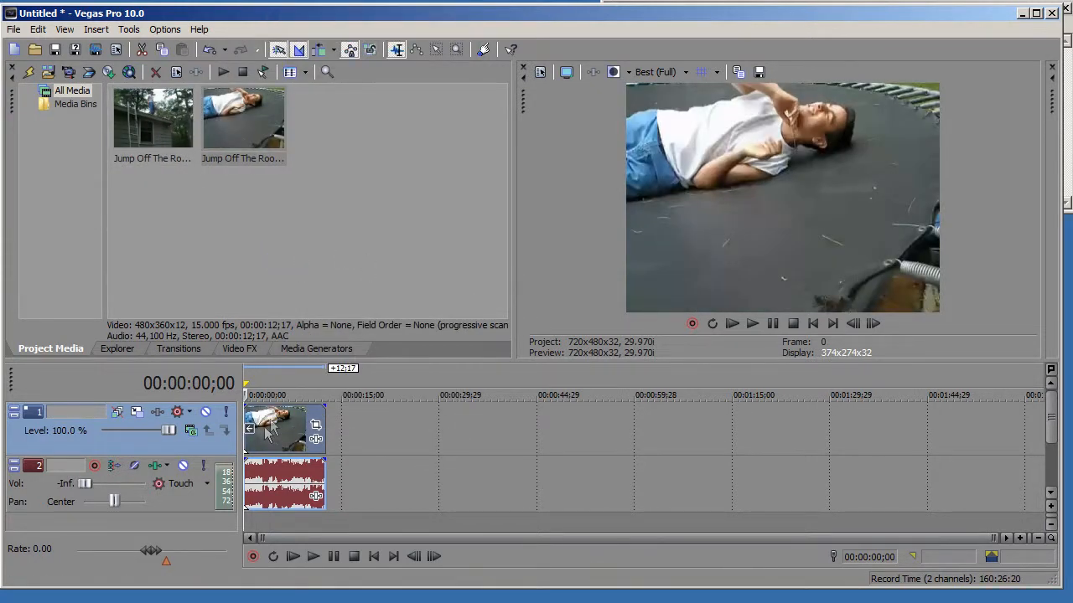
pyautogui.moveTo(265, 126)
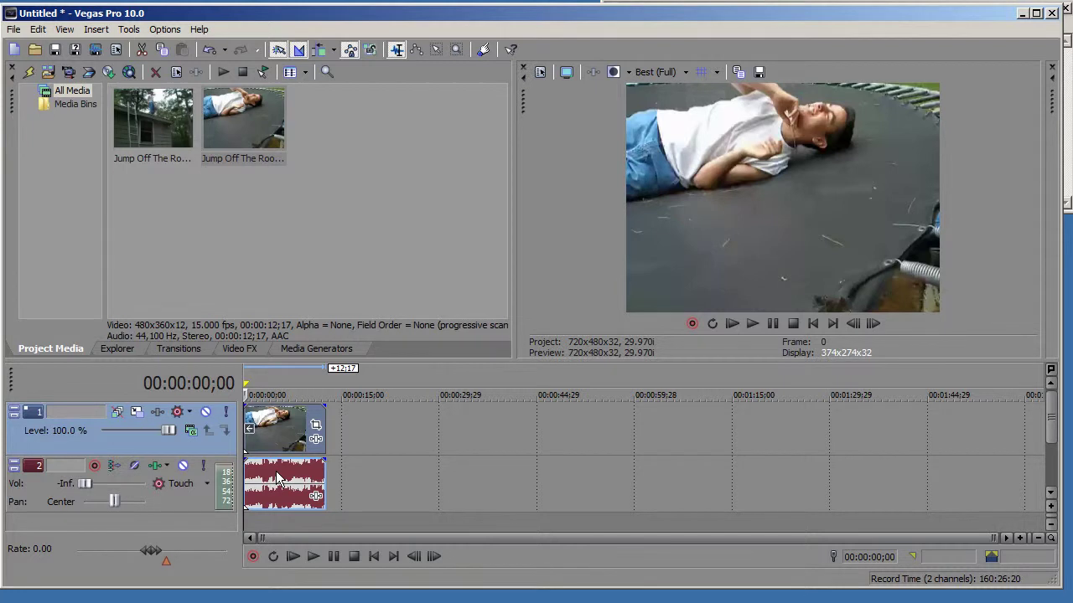
pyautogui.rightClick(279, 482)
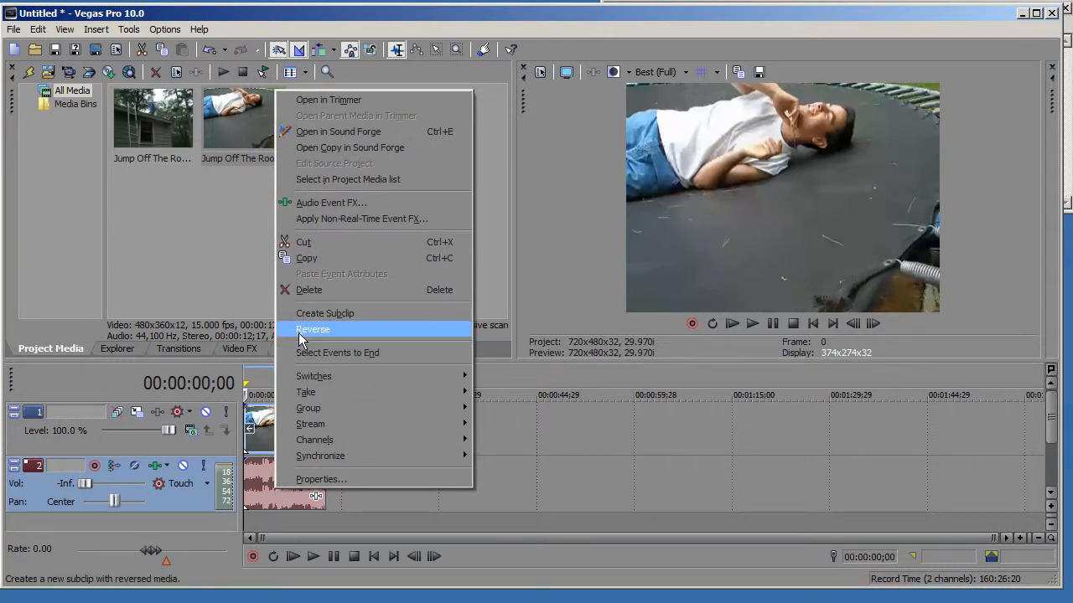
pyautogui.click(311, 329)
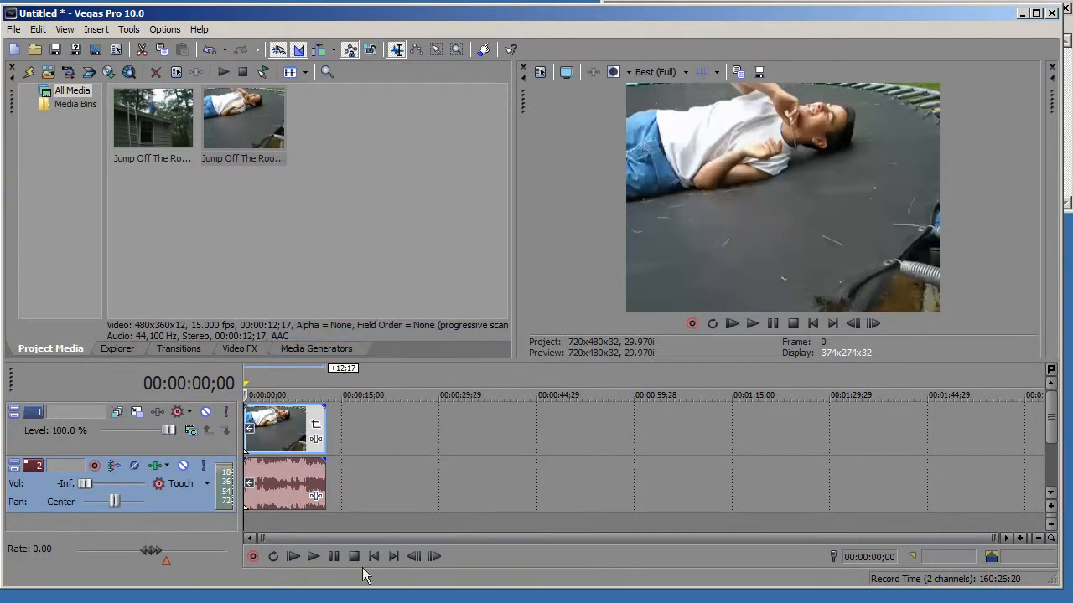
# Play the reversed clip in the preview, then pause once the boy lands on the roof
pyautogui.click(318, 557)
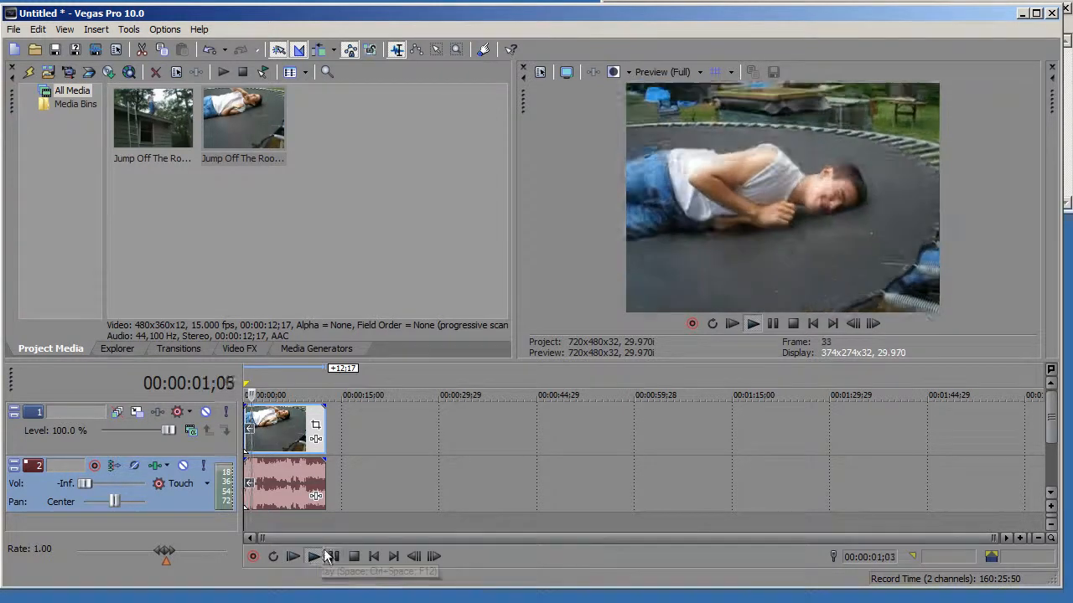
pyautogui.click(315, 556)
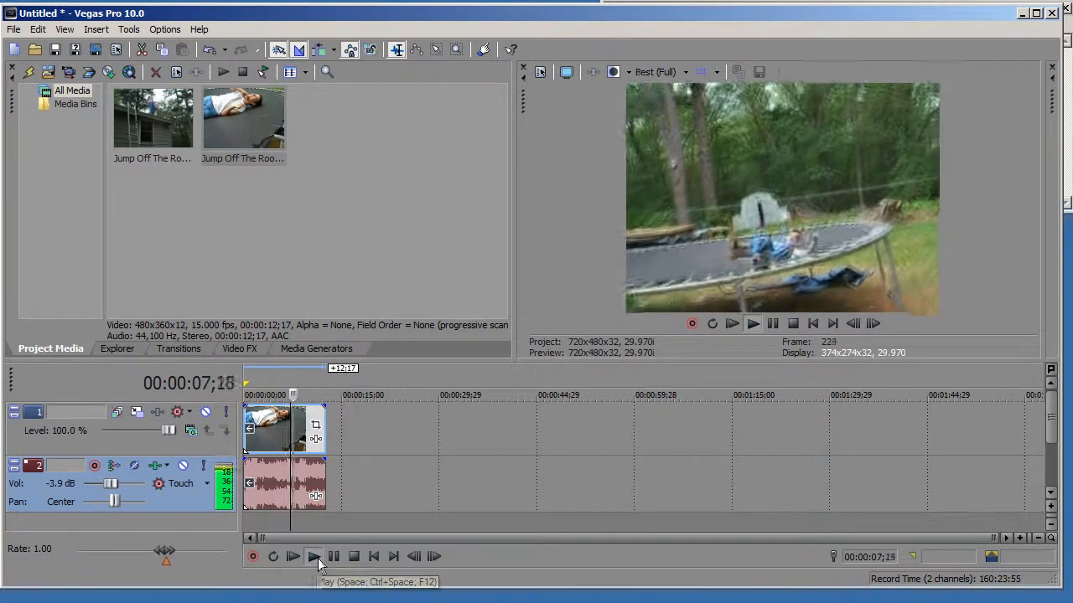
pyautogui.click(313, 557)
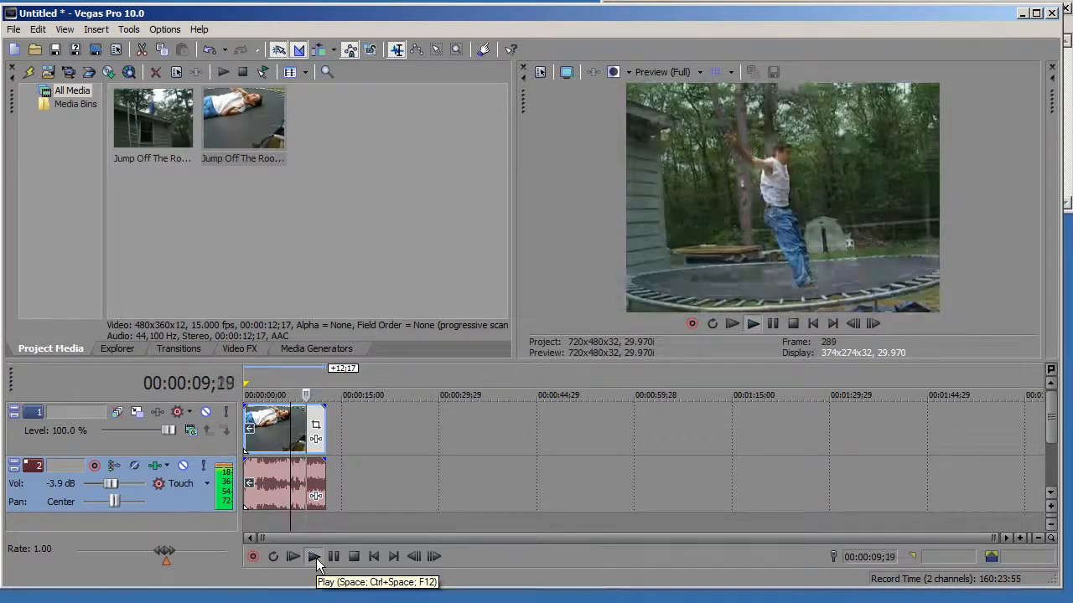
pyautogui.click(309, 556)
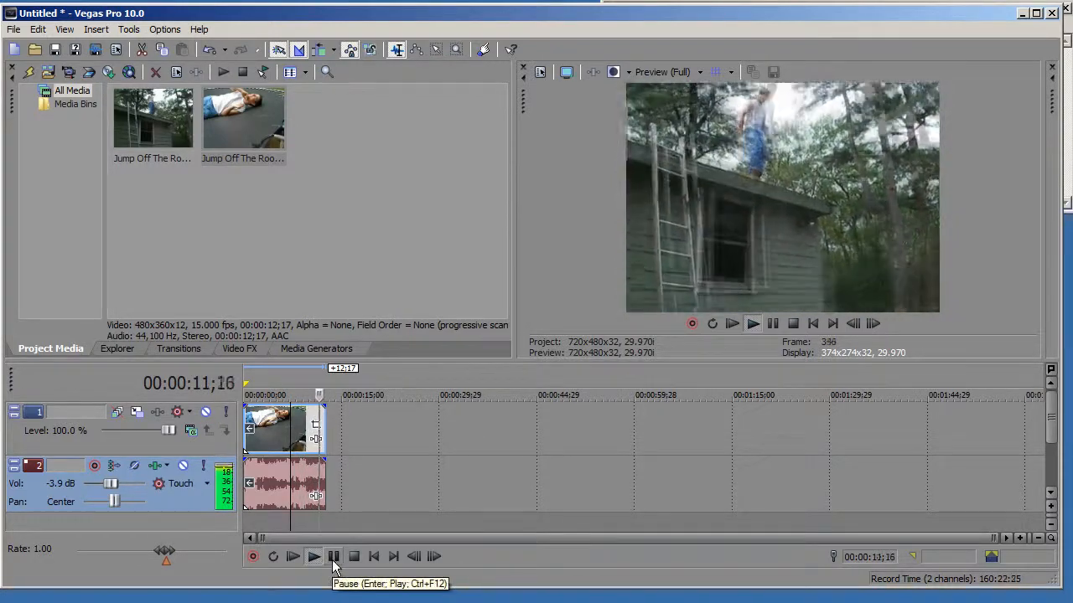